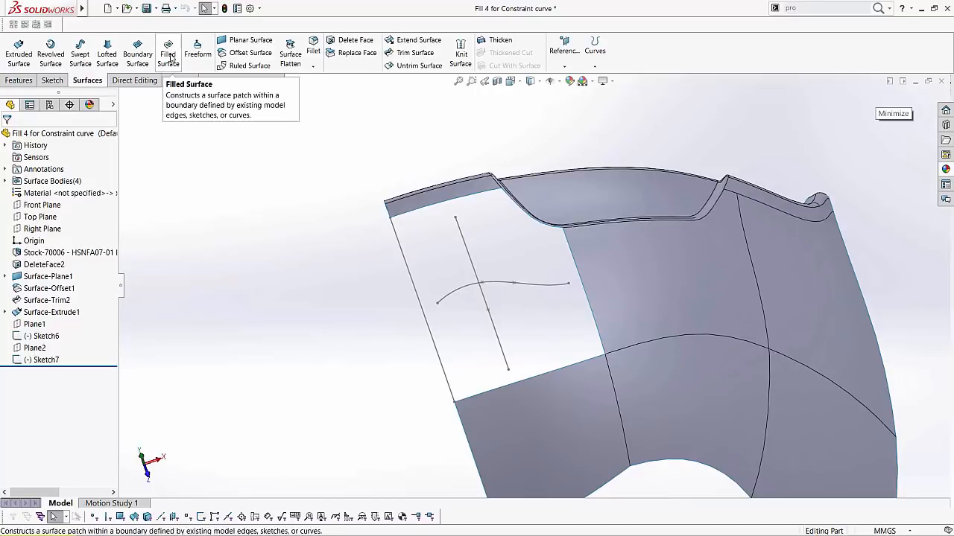
Step: Start a Filled Surface with the sketch and first gap edge as patch boundary
left_click(167, 52)
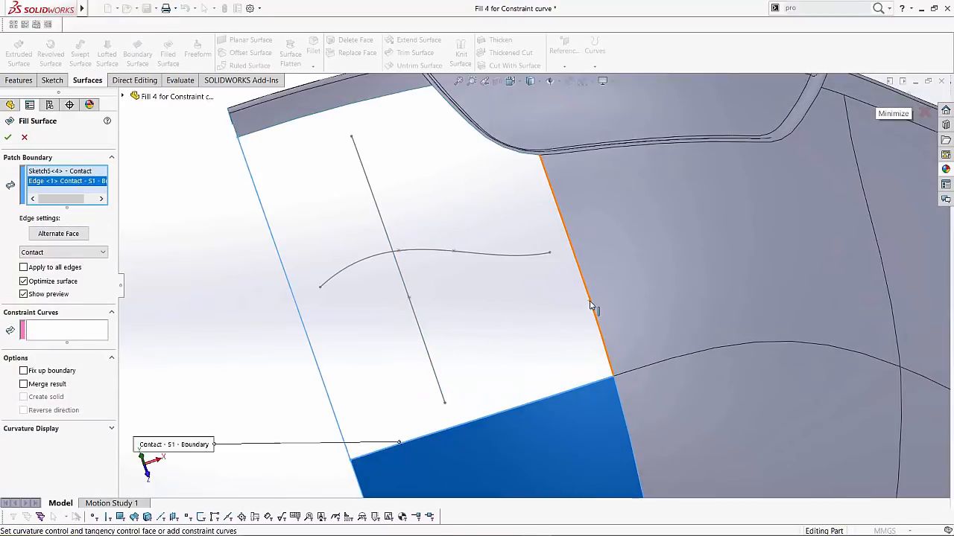
Step: Add the remaining gap edges, Edge<1> through Edge<4>, to the patch boundary
left_click(513, 154)
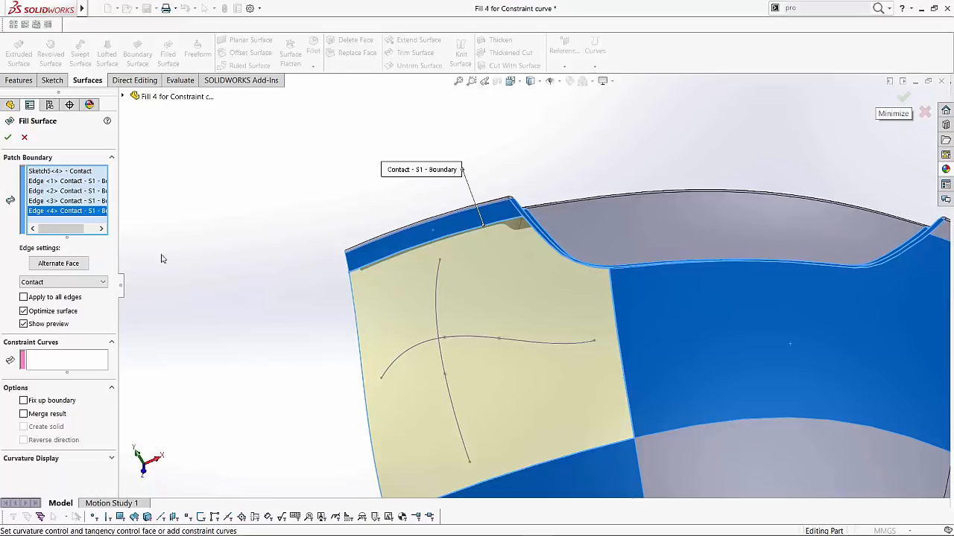
mouse_move(444, 237)
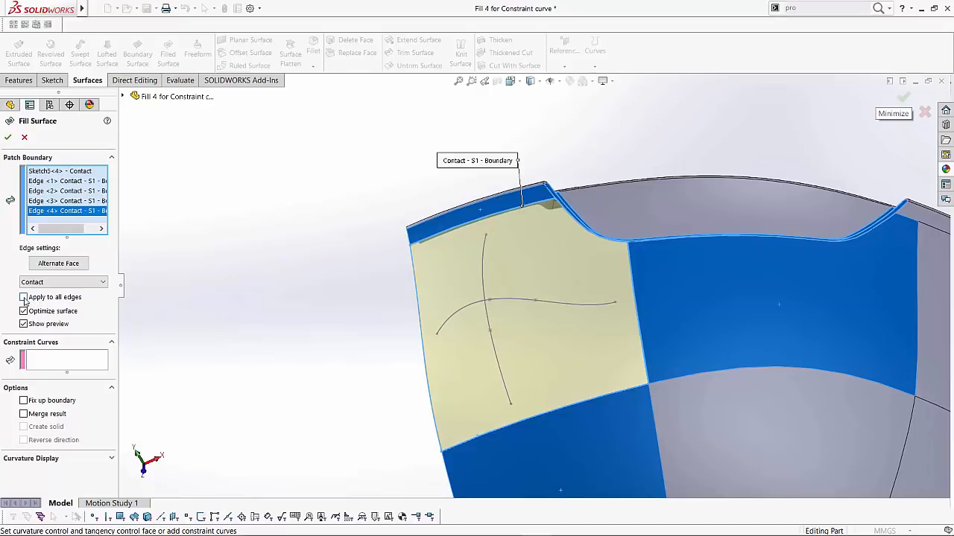
Step: Set the four edge boundaries to Curvature continuity, keeping the sketch boundary at Contact
left_click(24, 298)
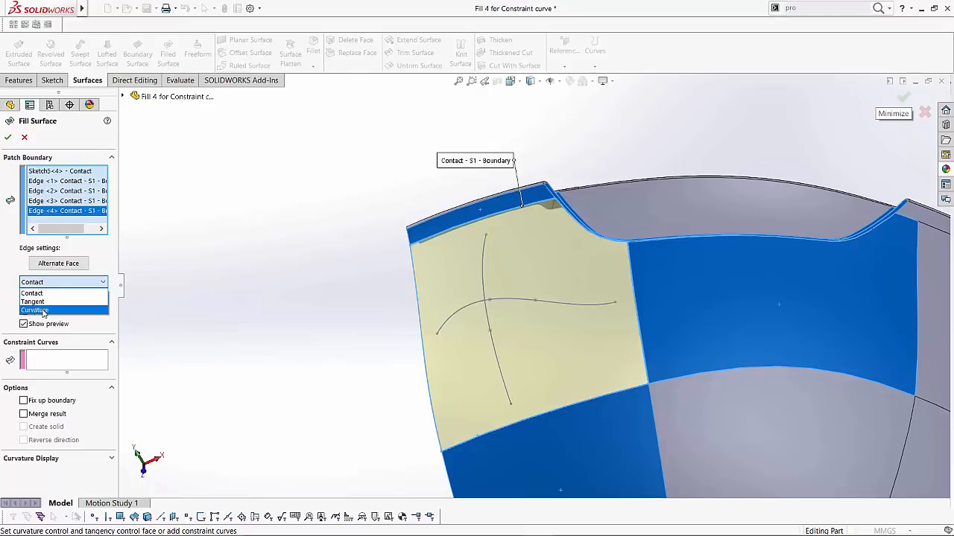
left_click(34, 308)
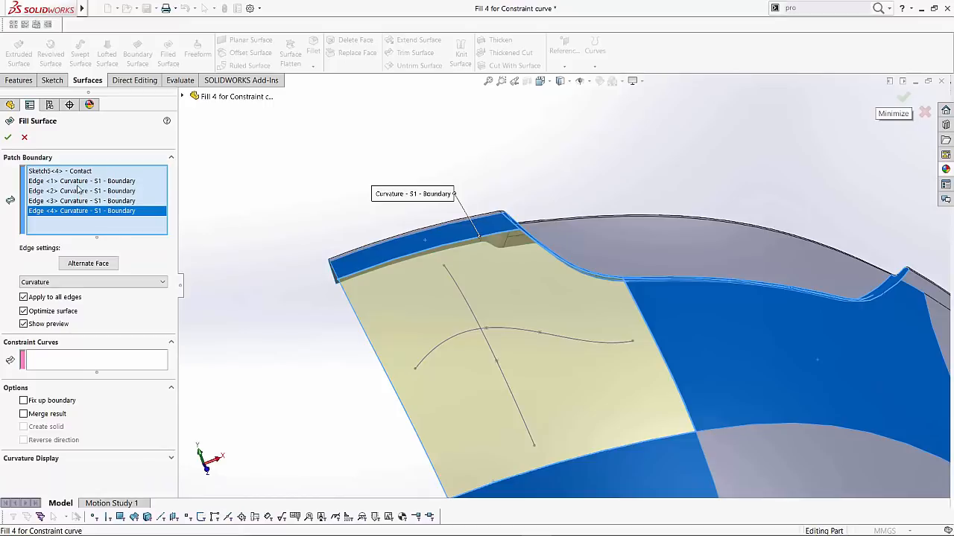
left_click(60, 170)
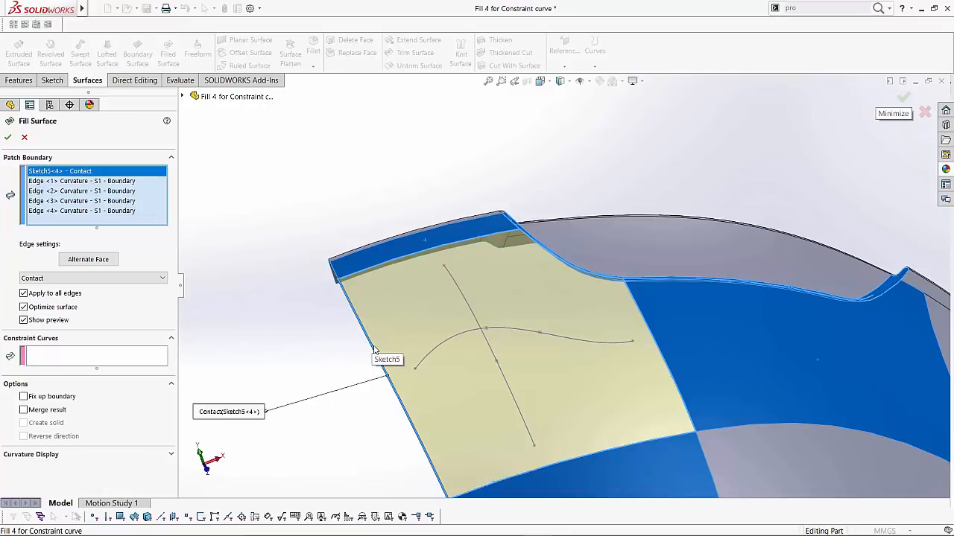
mouse_move(368, 345)
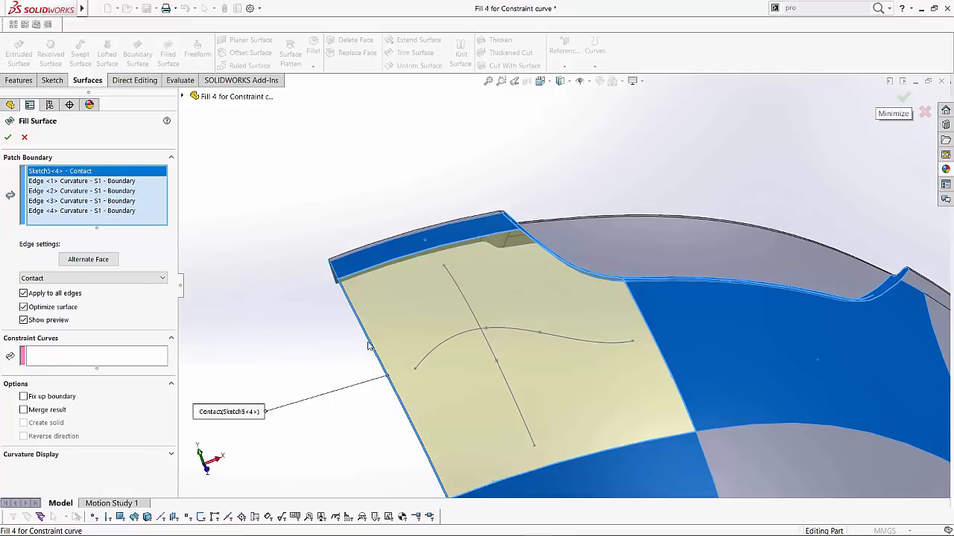
mouse_move(75, 182)
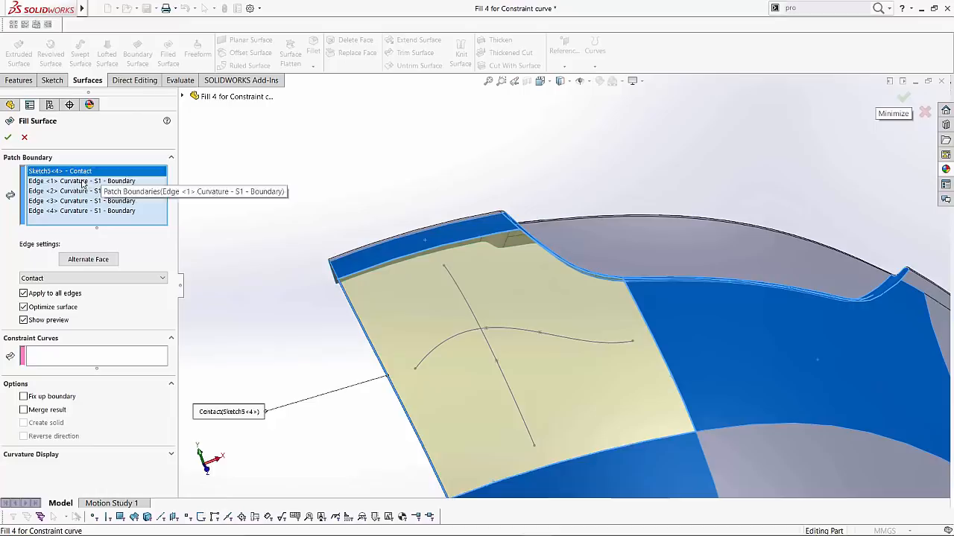
left_click(81, 212)
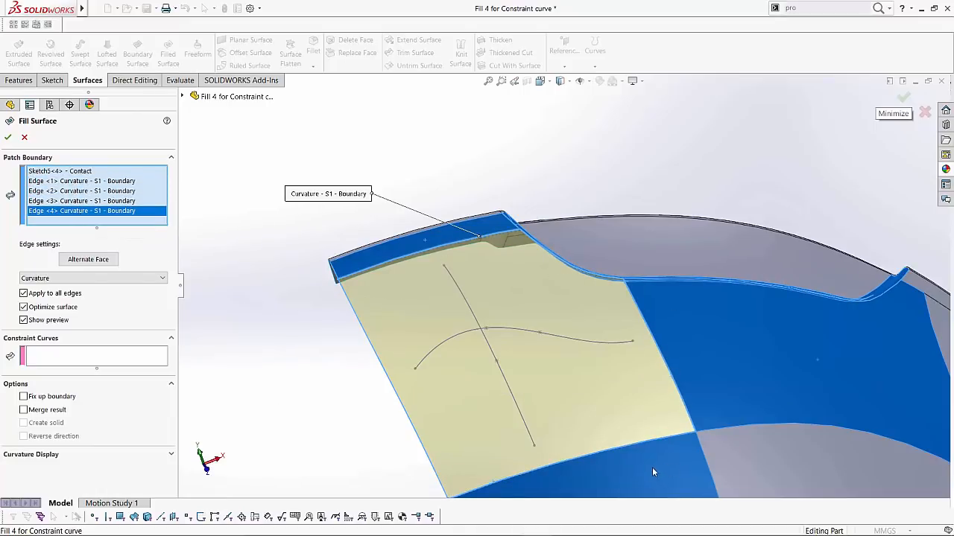
left_click_drag(653, 471, 387, 334)
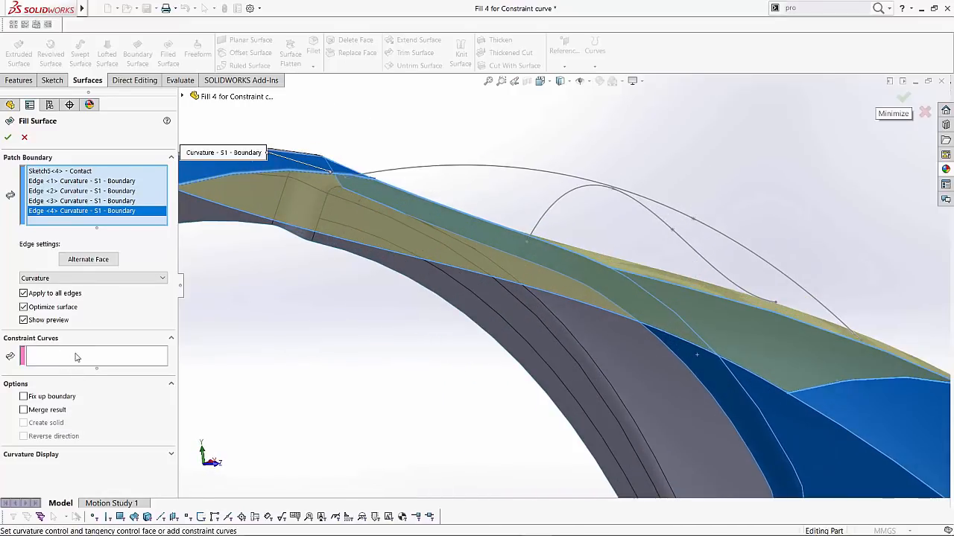
Step: Activate the Constraint Curves box to add Sketch6 as the first constraint curve
left_click(95, 357)
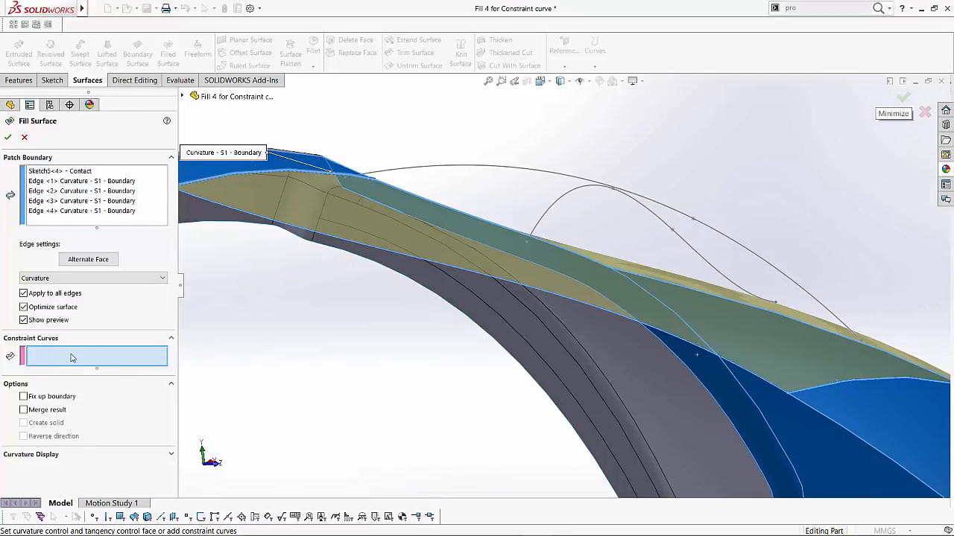
left_click_drag(522, 298, 567, 335)
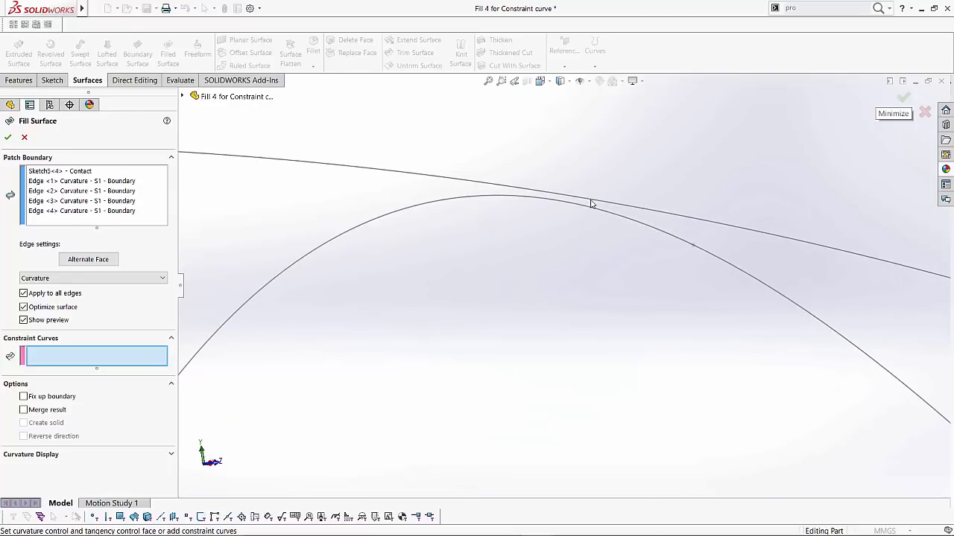
mouse_move(629, 273)
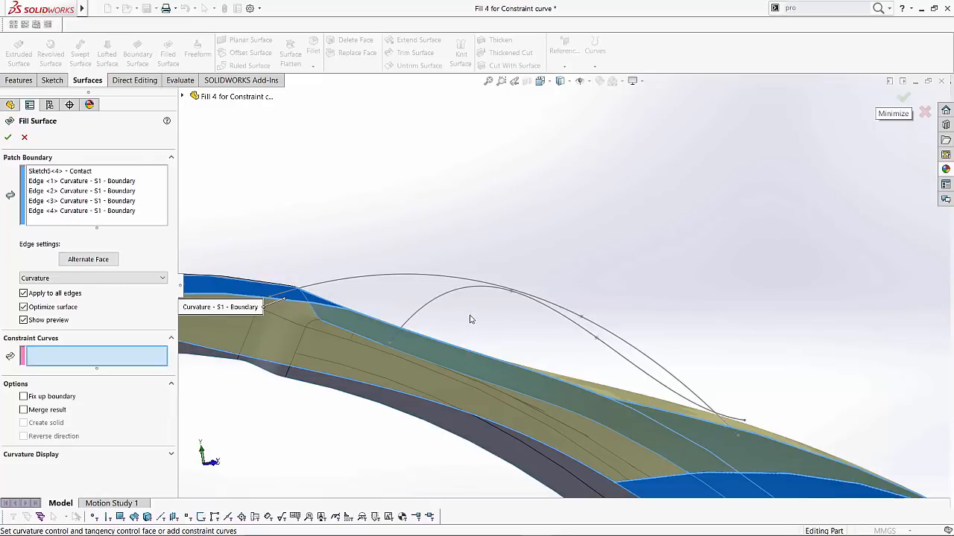
mouse_move(498, 346)
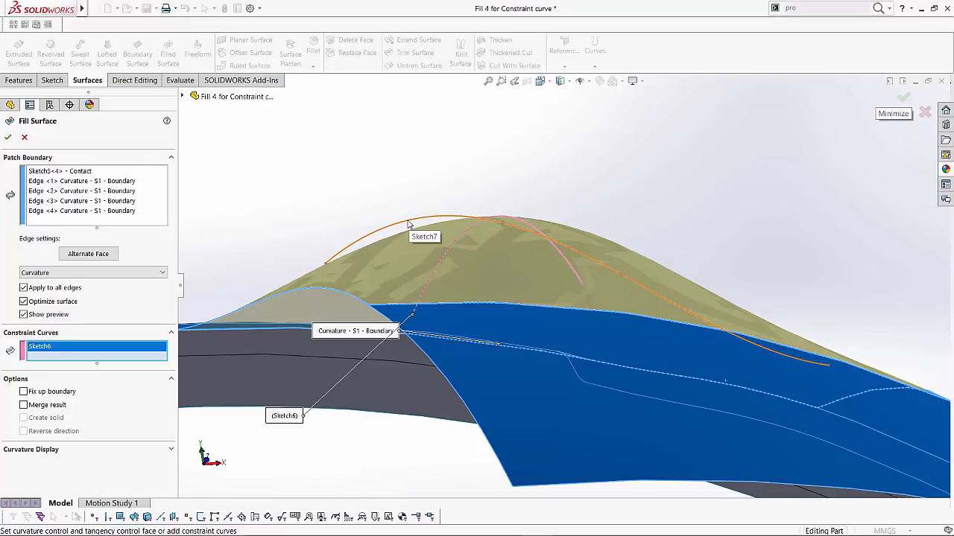
Step: Add Sketch7 as a second constraint curve and accept, creating Surface-Fill1
left_click(412, 223)
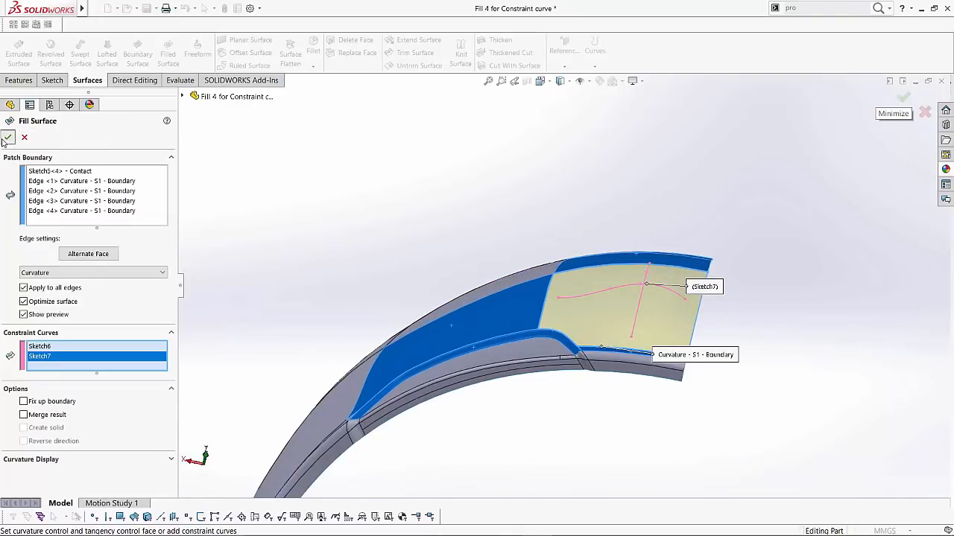
left_click(6, 137)
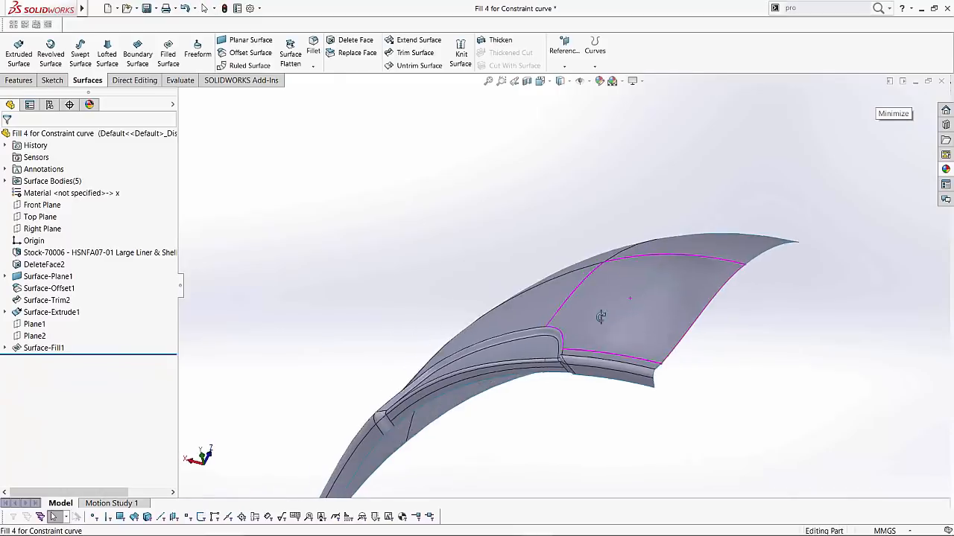